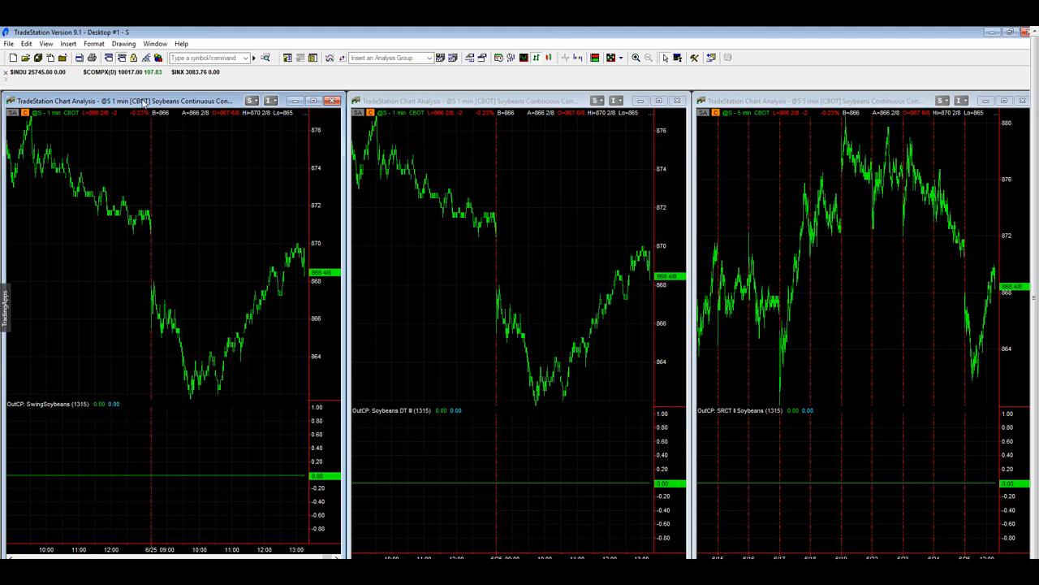
pyautogui.moveTo(38, 121)
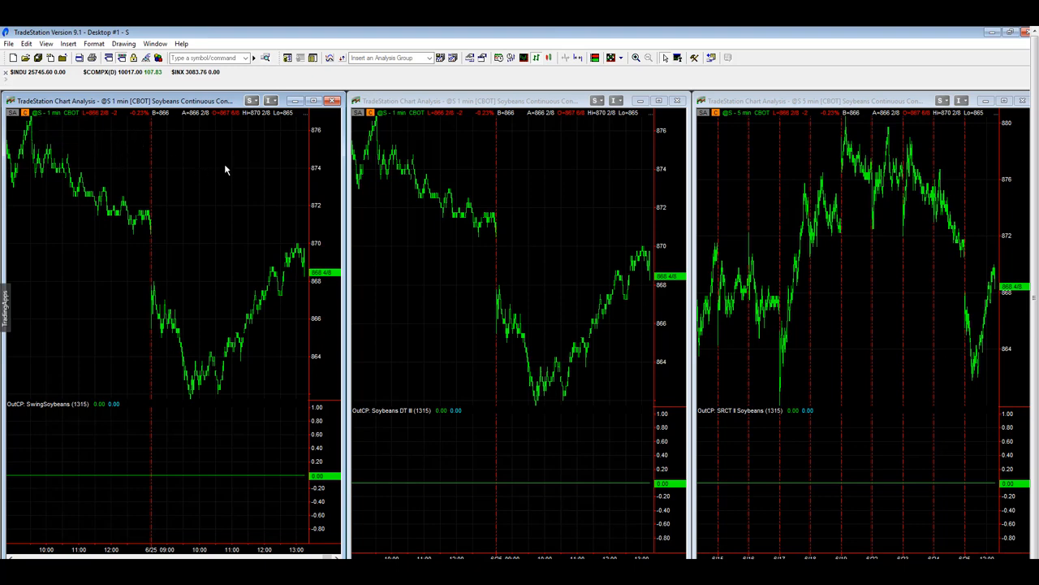
pyautogui.moveTo(641, 281)
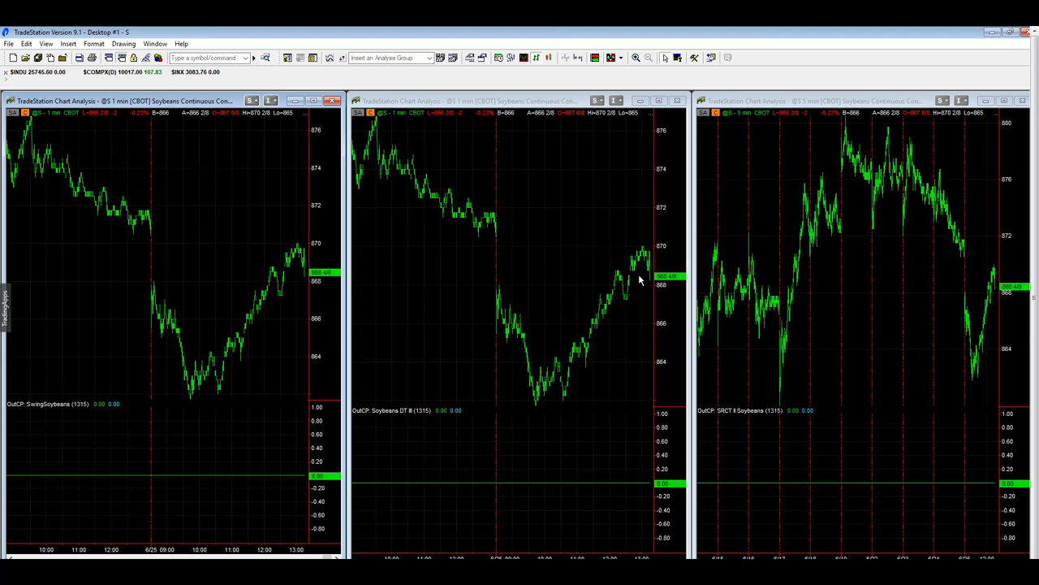
pyautogui.moveTo(534, 411)
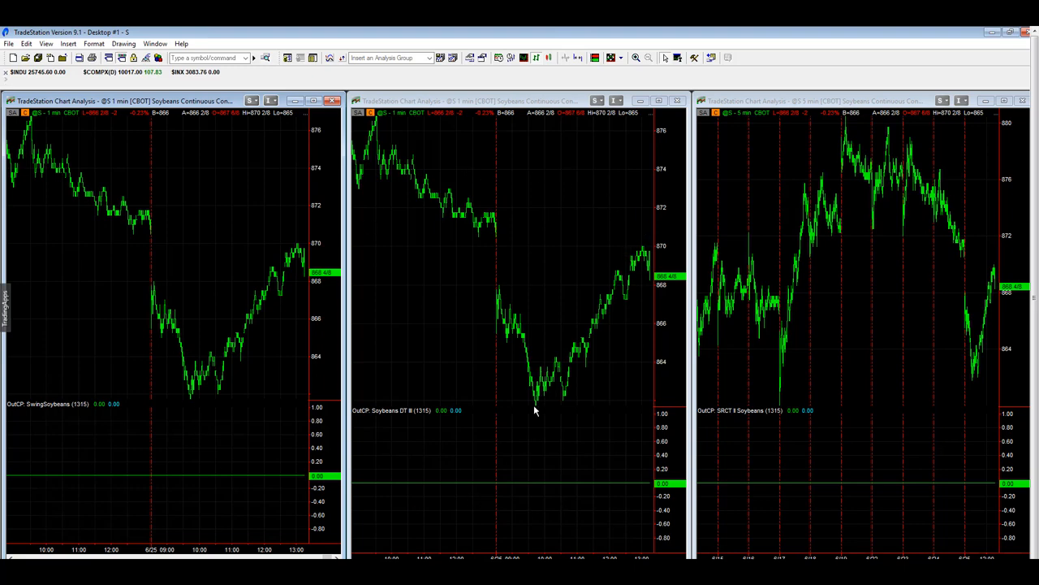
pyautogui.moveTo(29, 126)
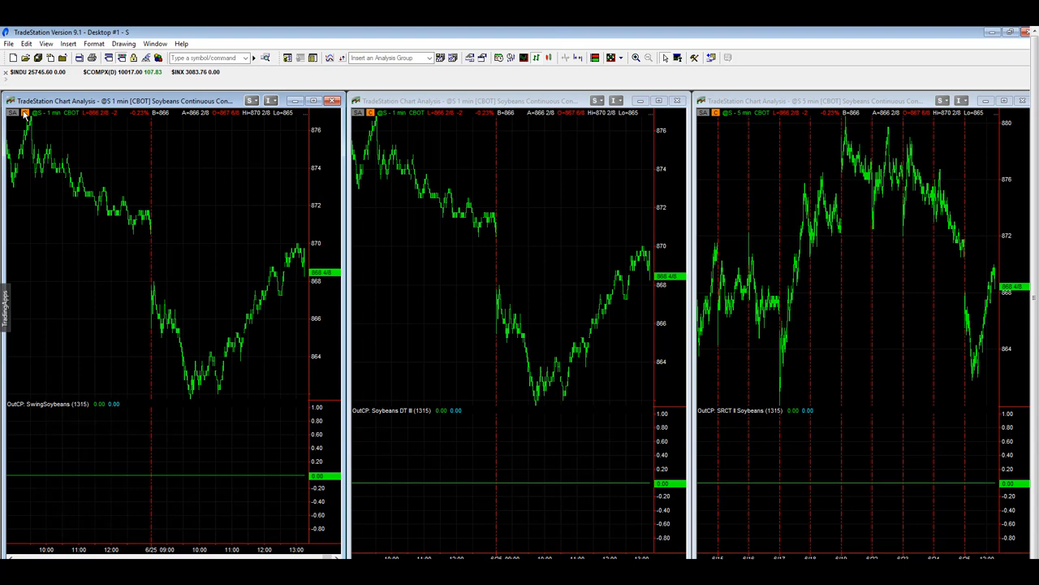
pyautogui.moveTo(24, 112)
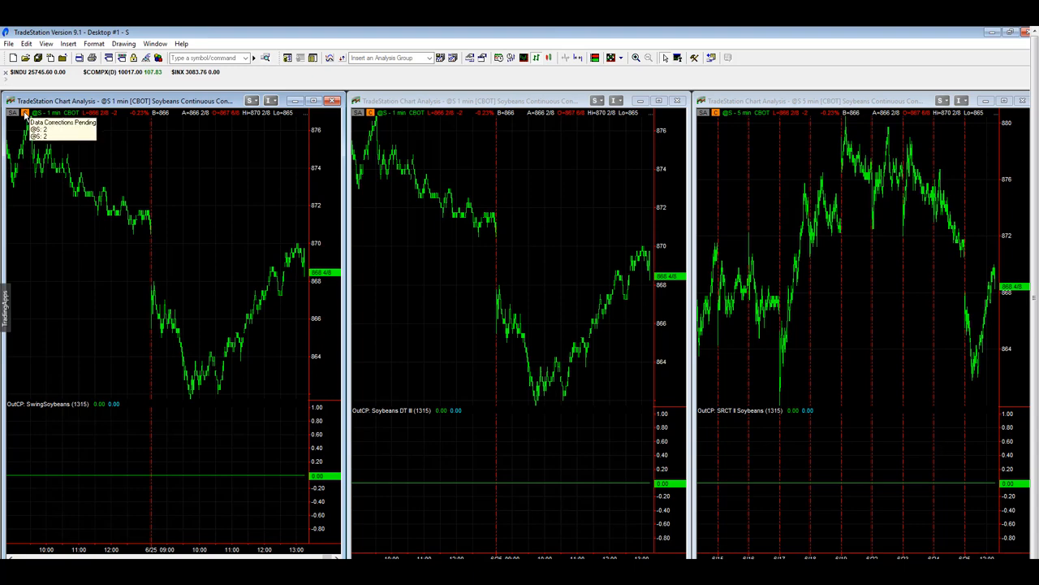
pyautogui.moveTo(111, 102)
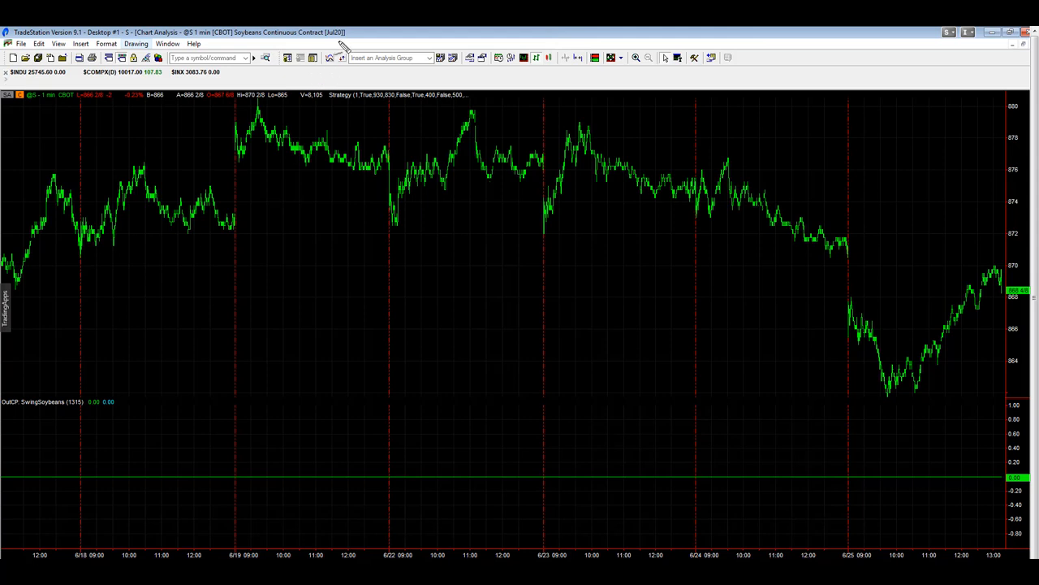
# Maximize the soybeans chart and apply its pending data correction, rolling Jul20 to Nov20.
pyautogui.moveTo(341, 41); pyautogui.dragTo(406, 212)
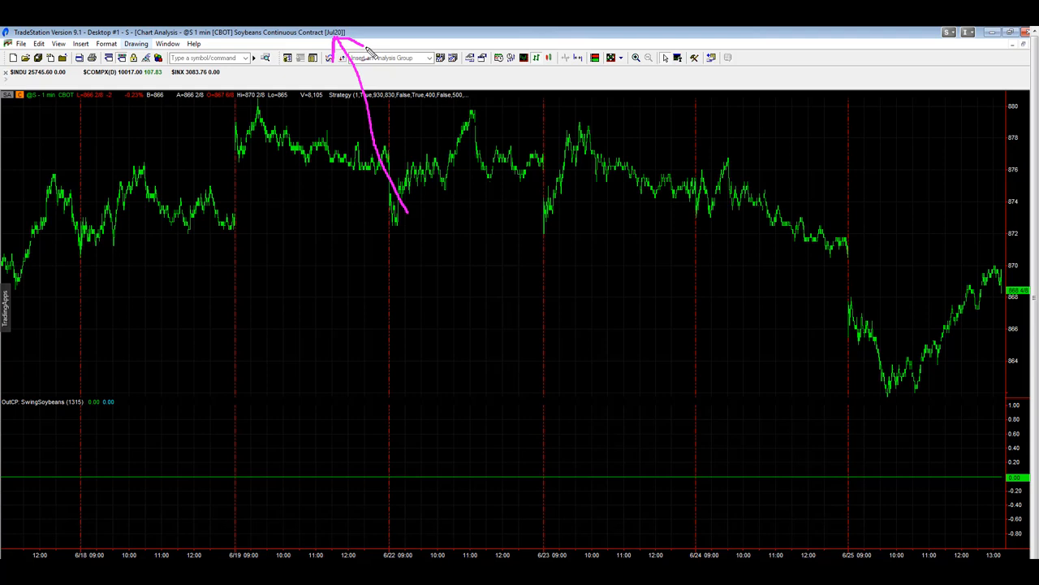
pyautogui.moveTo(32, 106)
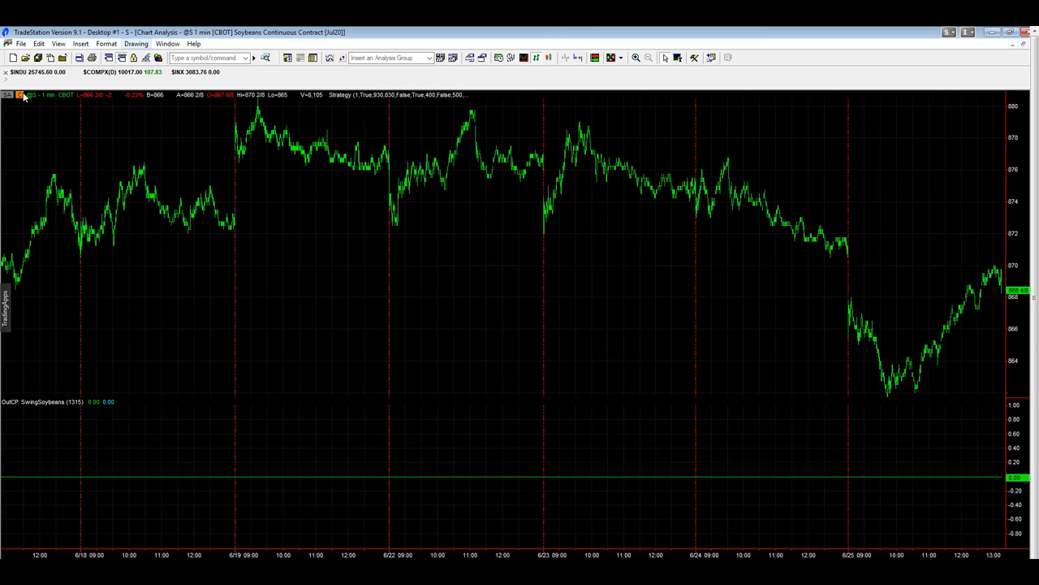
pyautogui.click(21, 94)
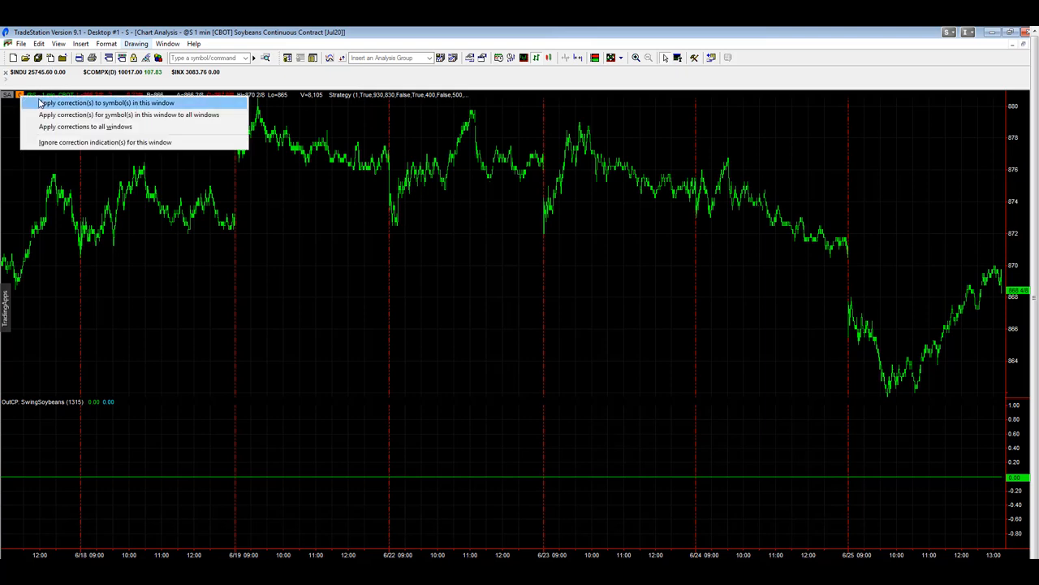
pyautogui.click(107, 103)
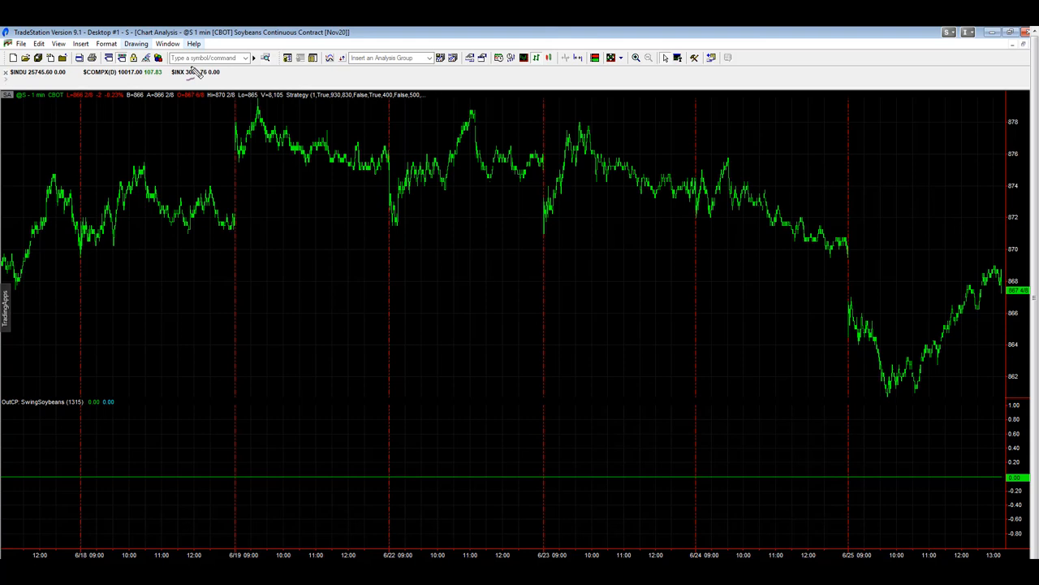
pyautogui.moveTo(337, 35); pyautogui.dragTo(382, 130)
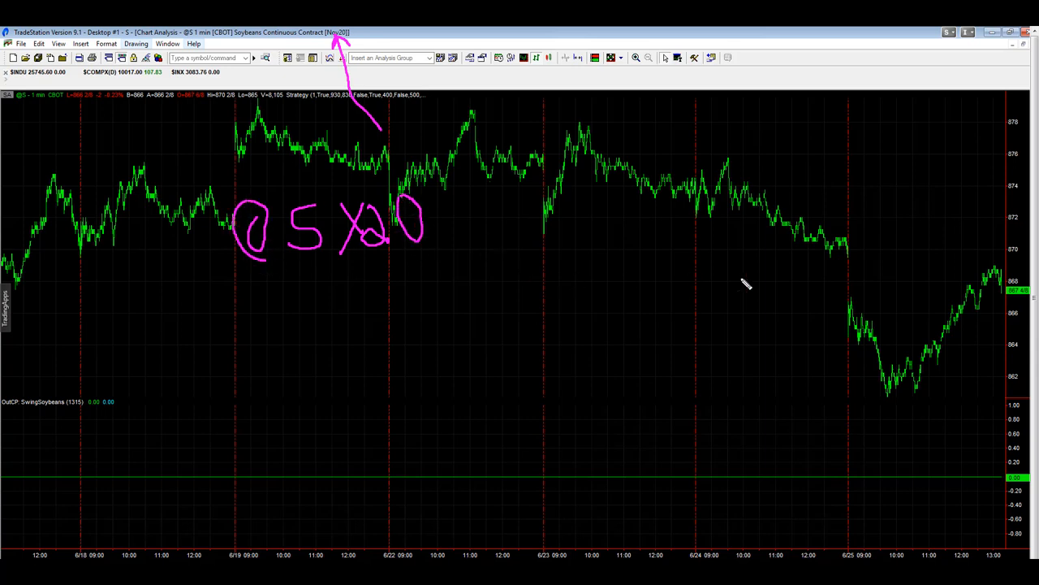
pyautogui.moveTo(240, 199)
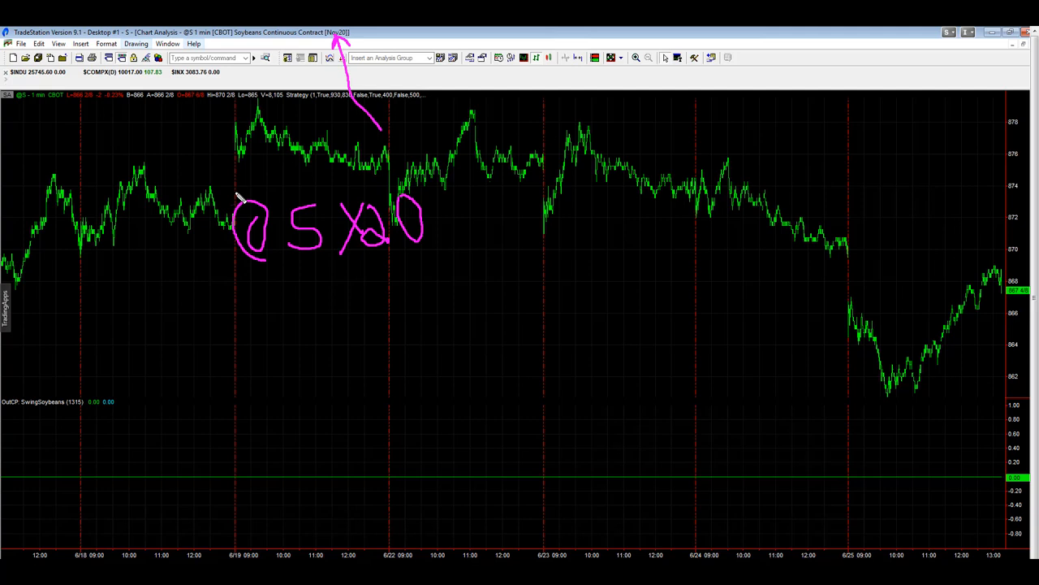
pyautogui.moveTo(258, 235)
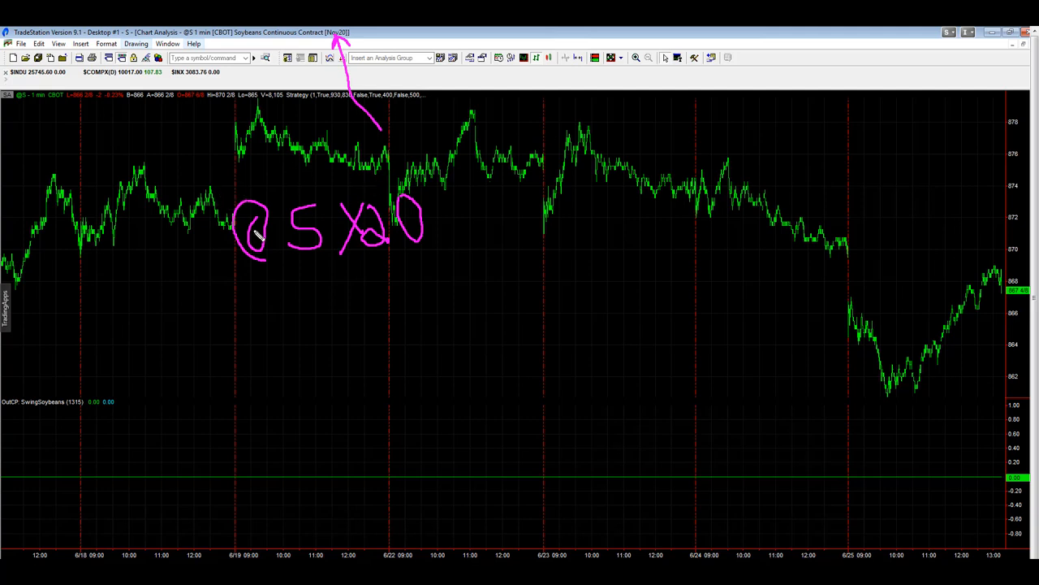
pyautogui.moveTo(131, 226)
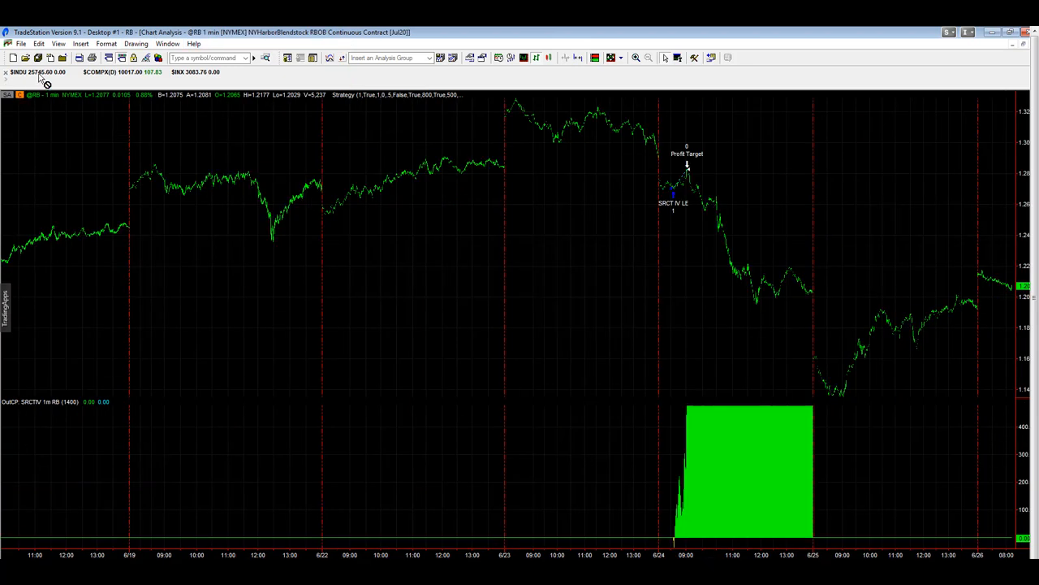
# Apply the RBOB chart's pending data correction to roll it from Jul20 to Aug20.
pyautogui.click(12, 95)
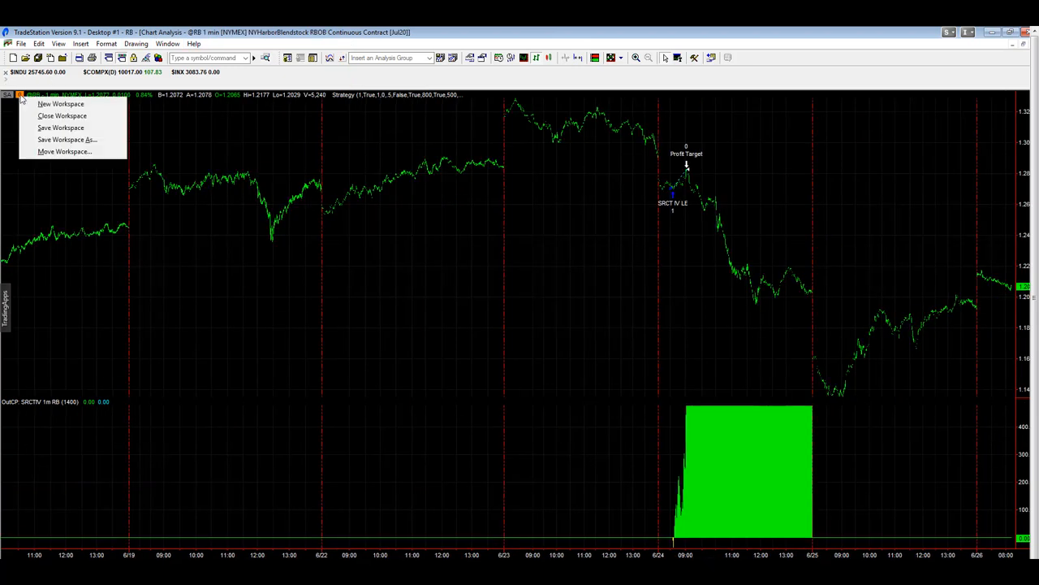
pyautogui.click(21, 95)
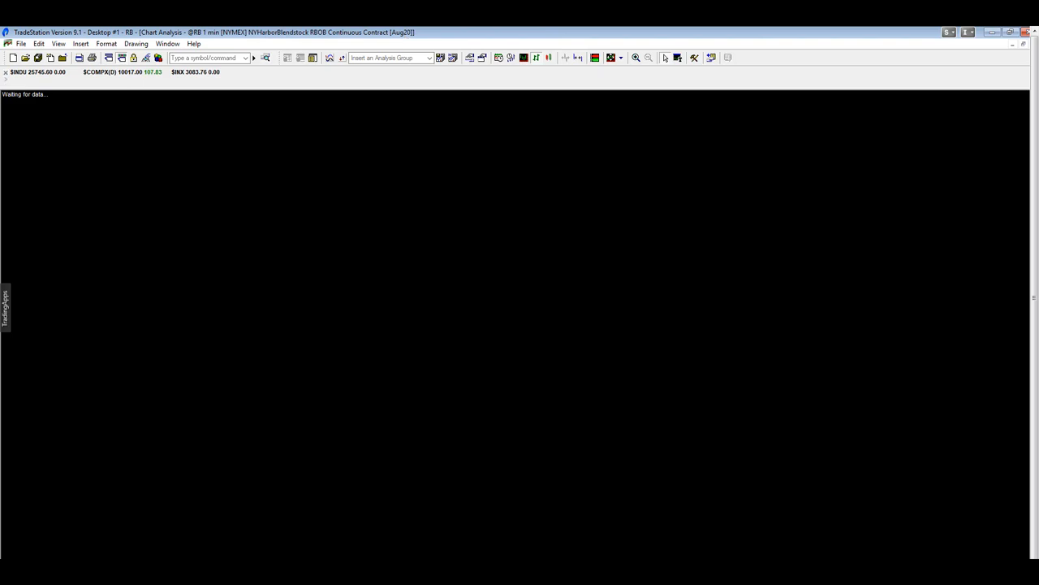
pyautogui.moveTo(348, 98)
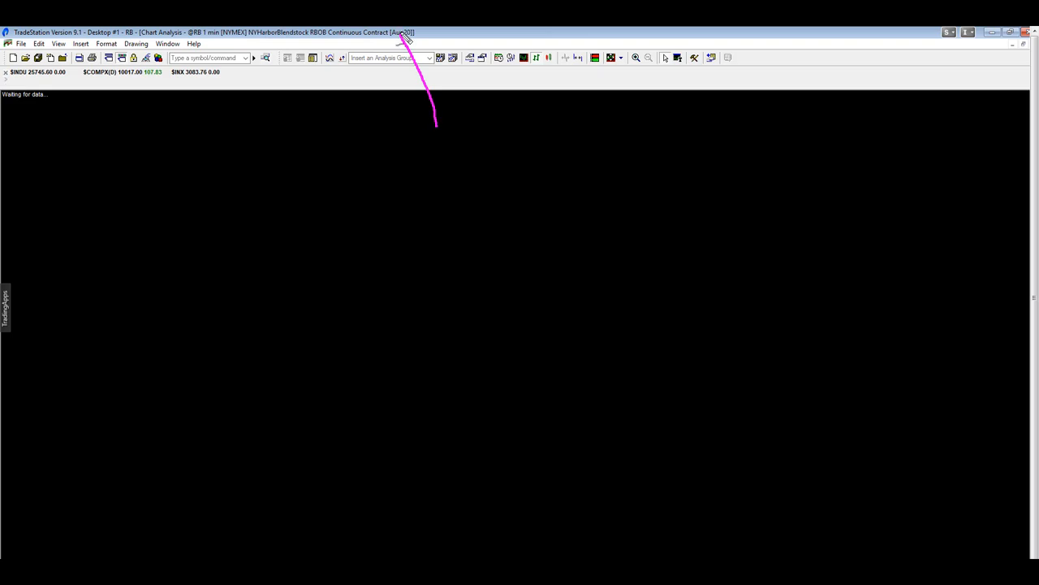
pyautogui.moveTo(123, 129)
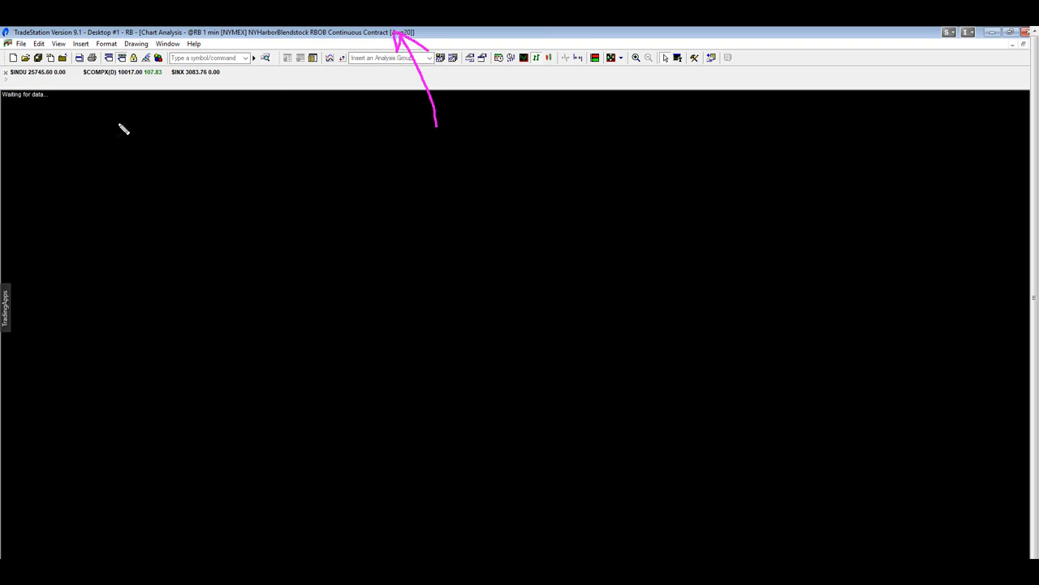
pyautogui.moveTo(209, 242)
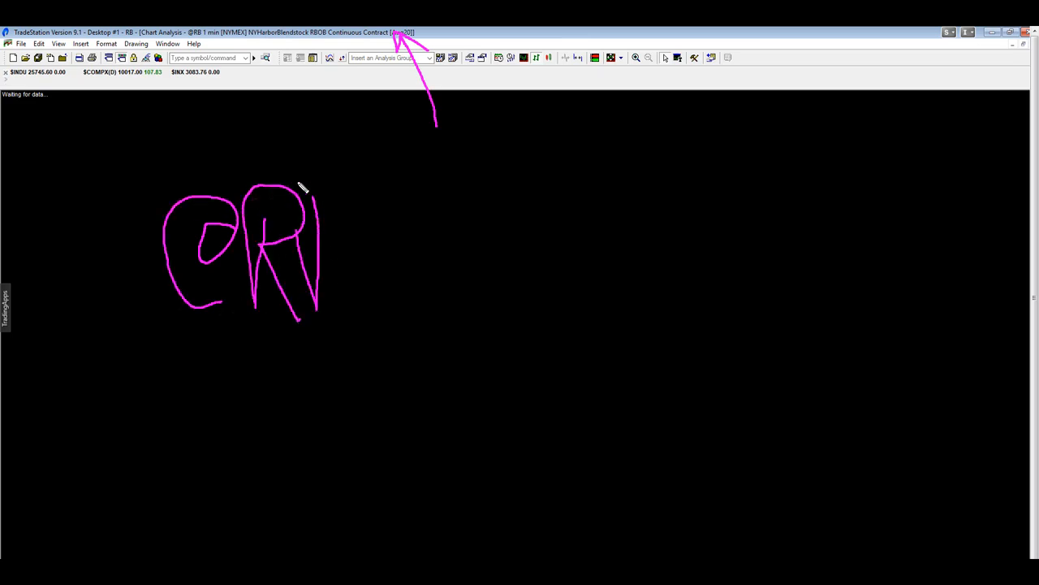
pyautogui.moveTo(309, 187); pyautogui.dragTo(390, 292)
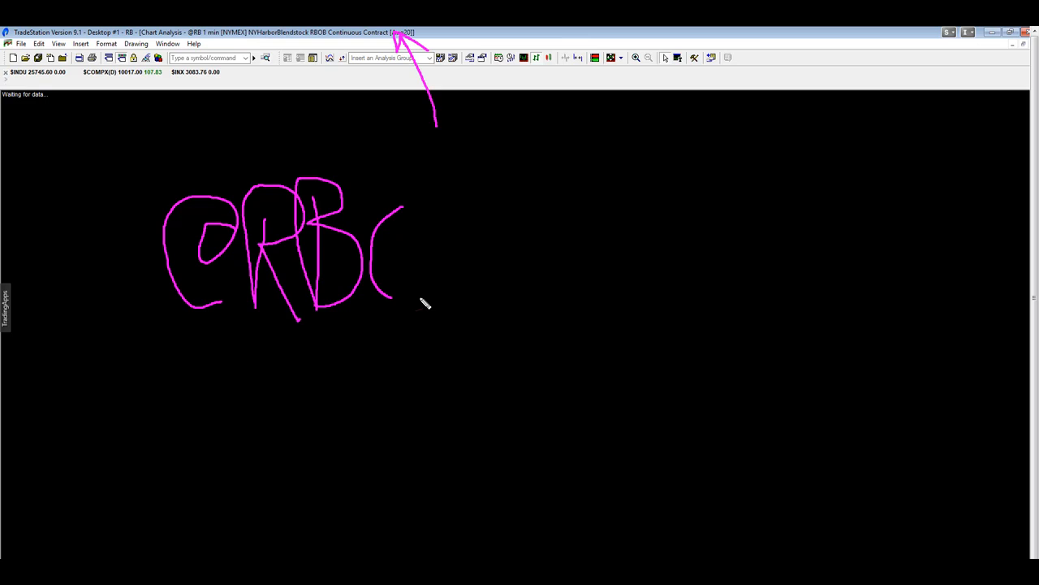
pyautogui.moveTo(398, 211); pyautogui.dragTo(451, 317)
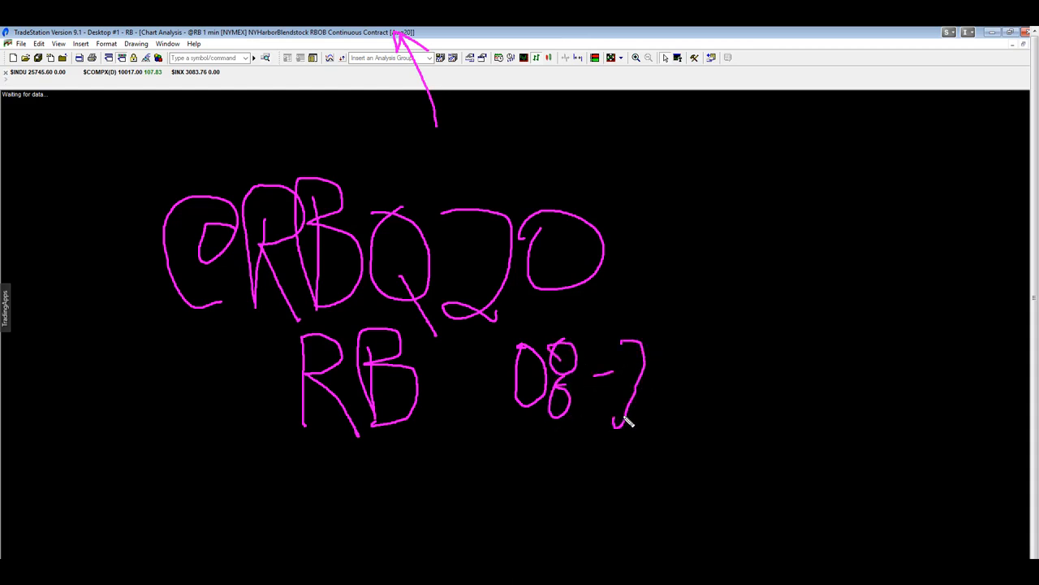
pyautogui.moveTo(609, 415); pyautogui.dragTo(715, 398)
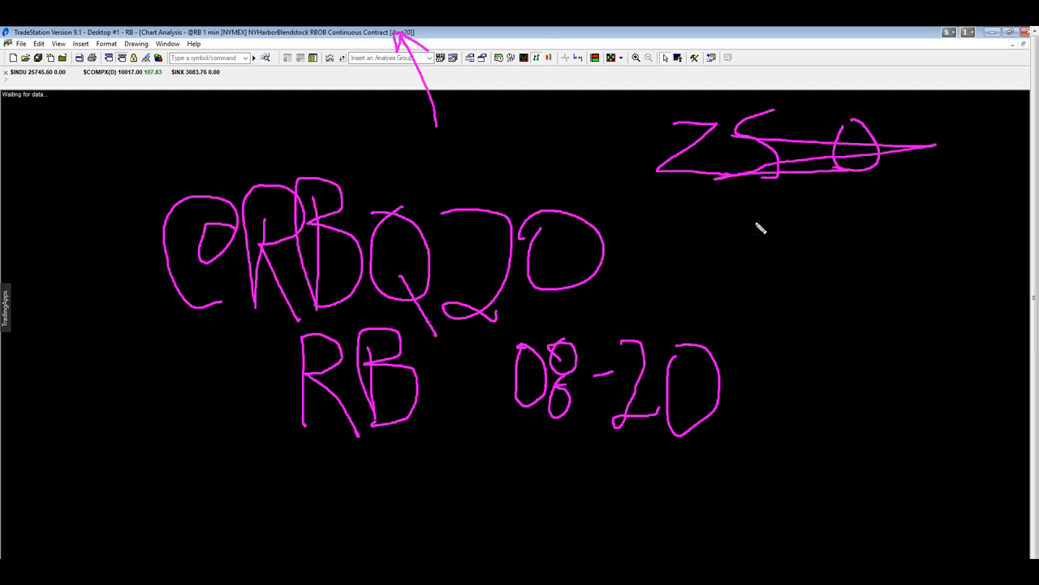
pyautogui.moveTo(739, 215); pyautogui.dragTo(784, 260)
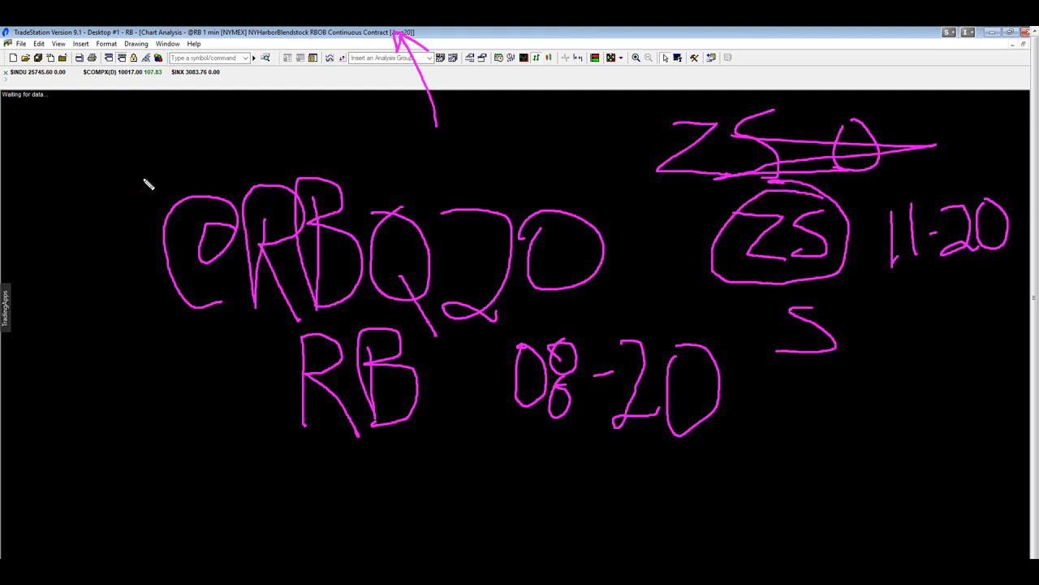
pyautogui.moveTo(111, 134)
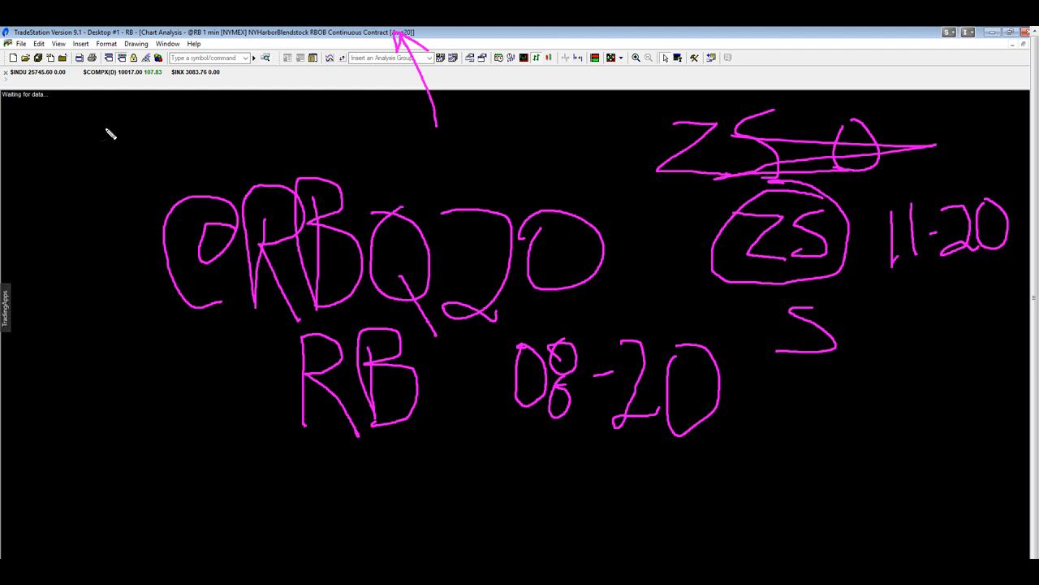
pyautogui.moveTo(15, 160)
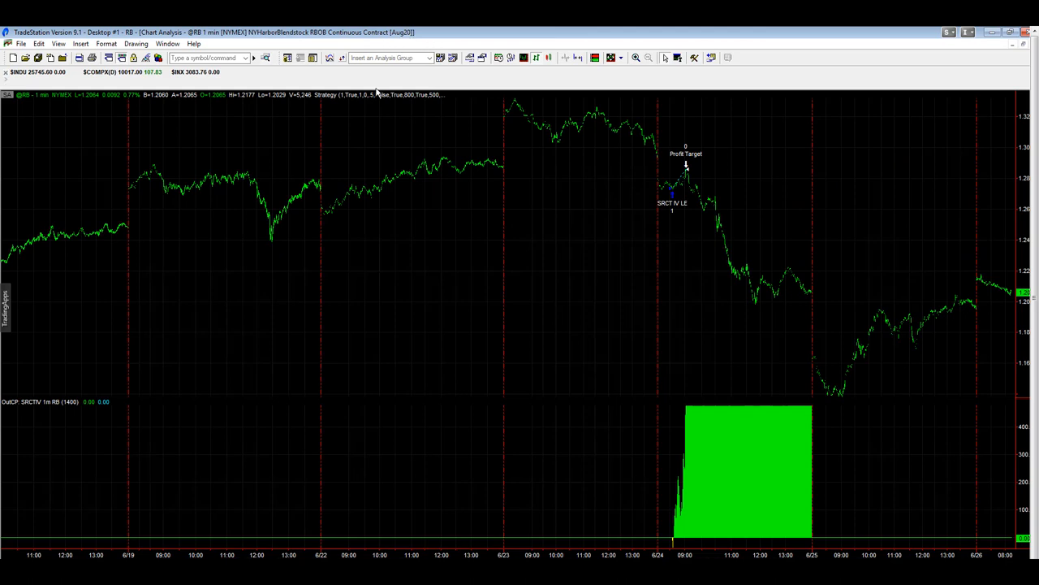
pyautogui.moveTo(30, 106)
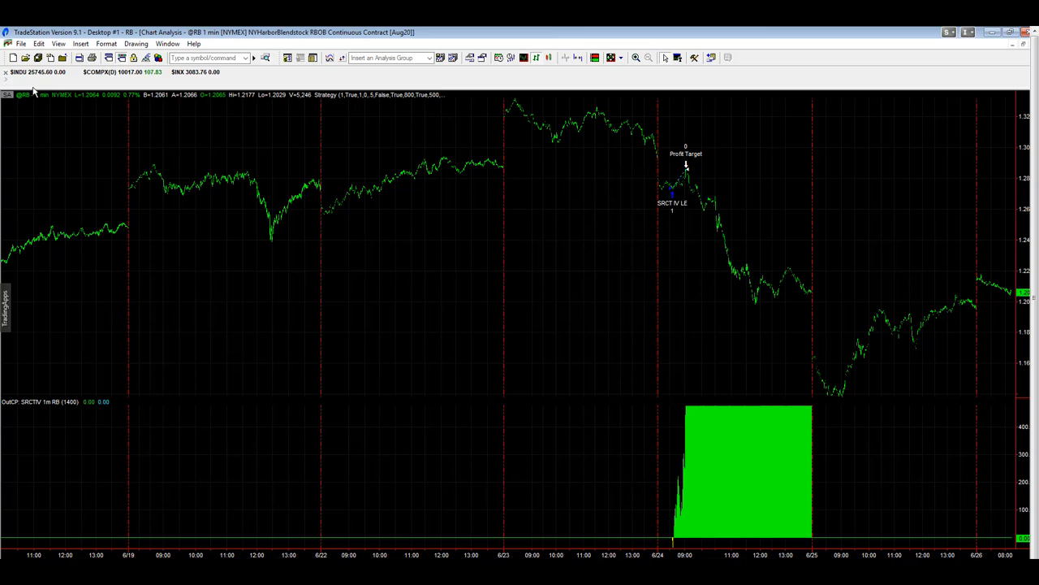
pyautogui.moveTo(110, 119)
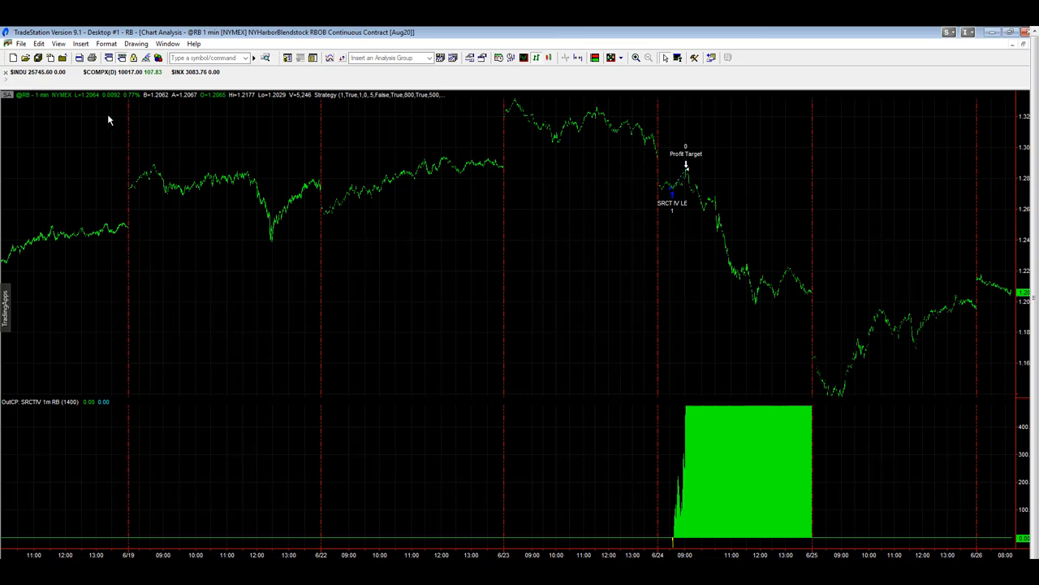
pyautogui.moveTo(127, 142)
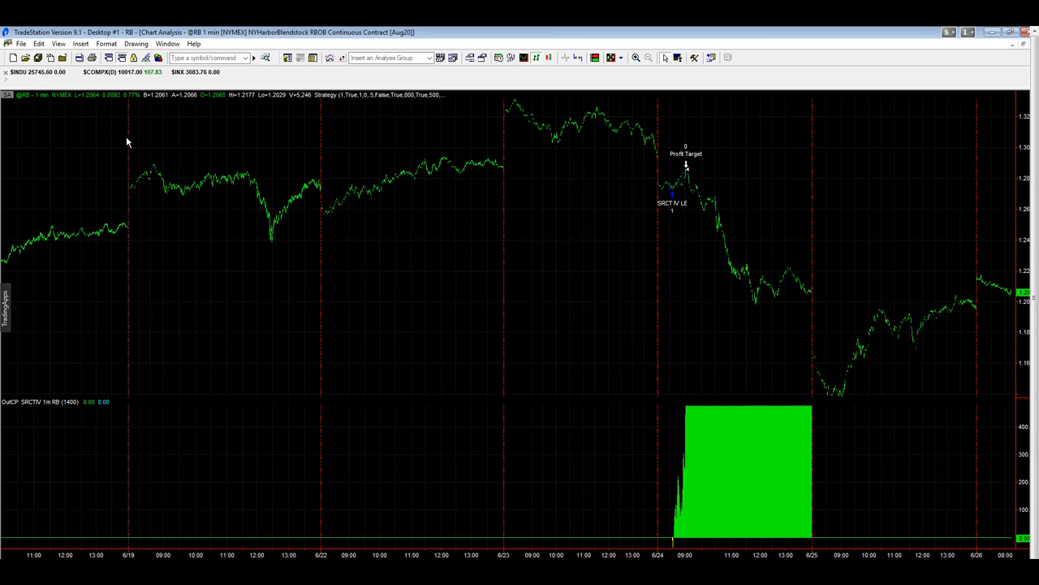
pyautogui.moveTo(605, 496)
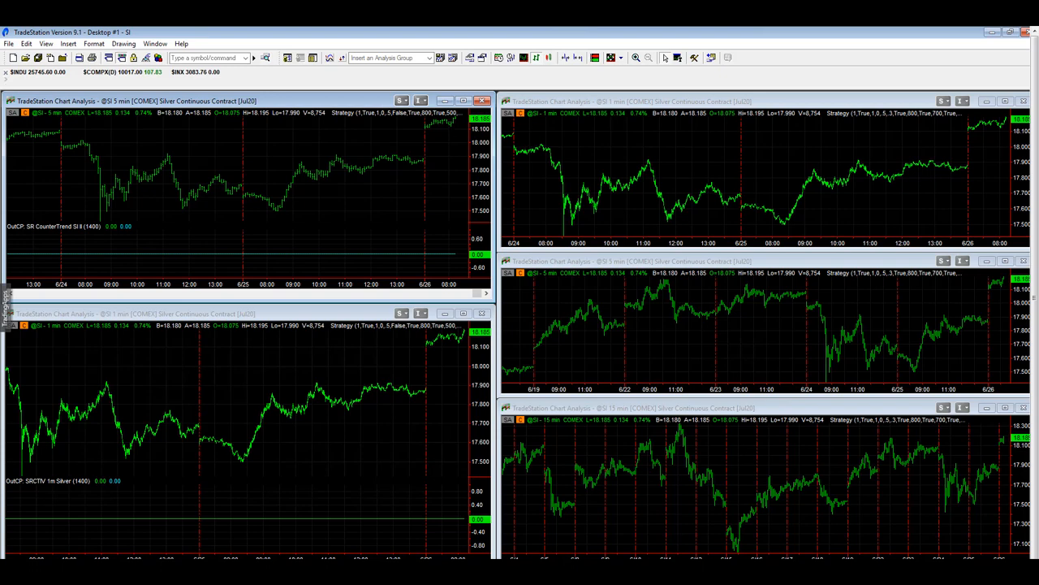
pyautogui.moveTo(51, 88)
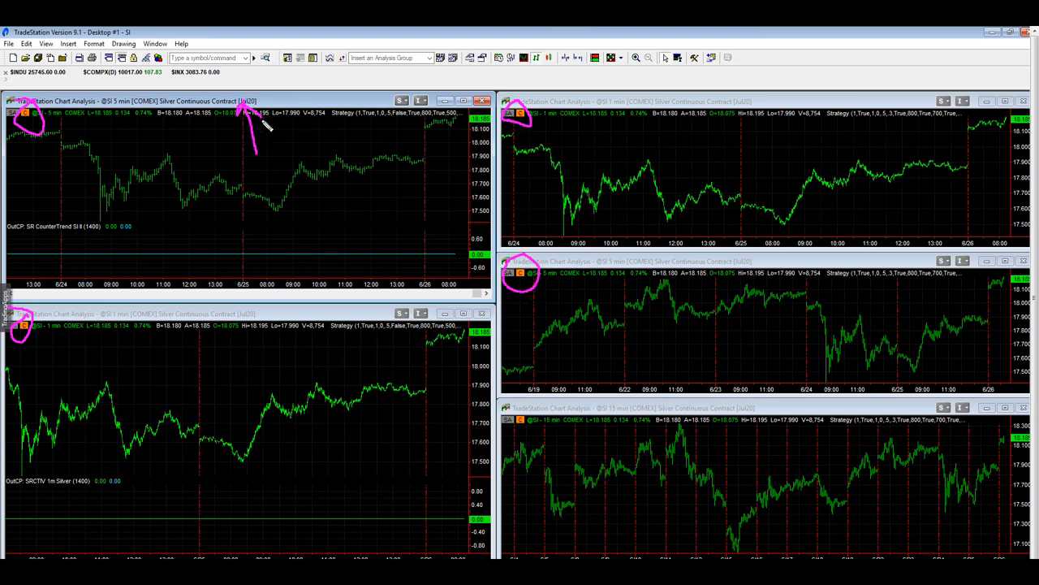
pyautogui.moveTo(268, 325)
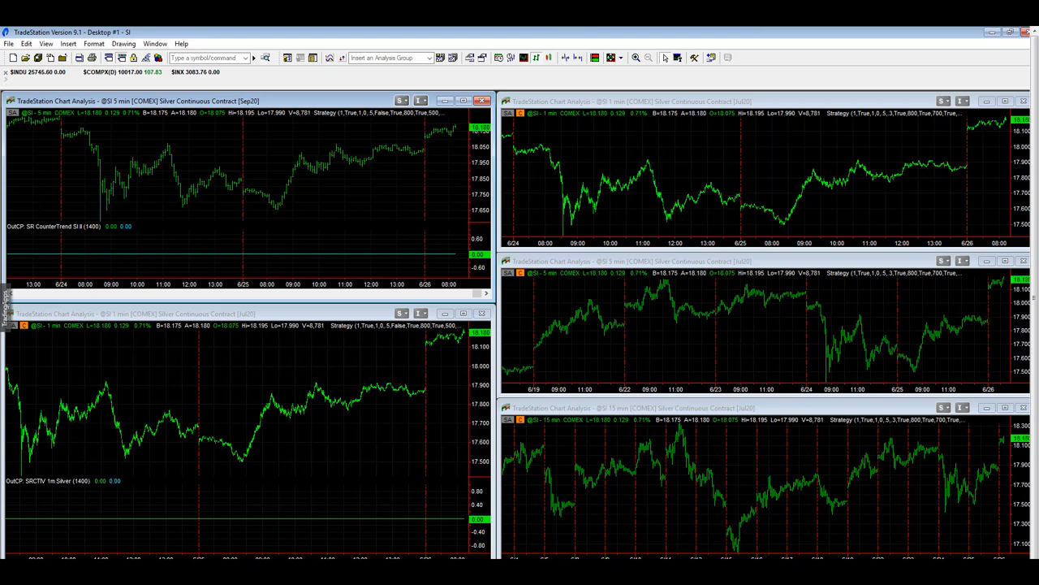
# Check the top-right silver chart's Format > Symbol settings for Sep20, then close them unchanged.
pyautogui.click(93, 43)
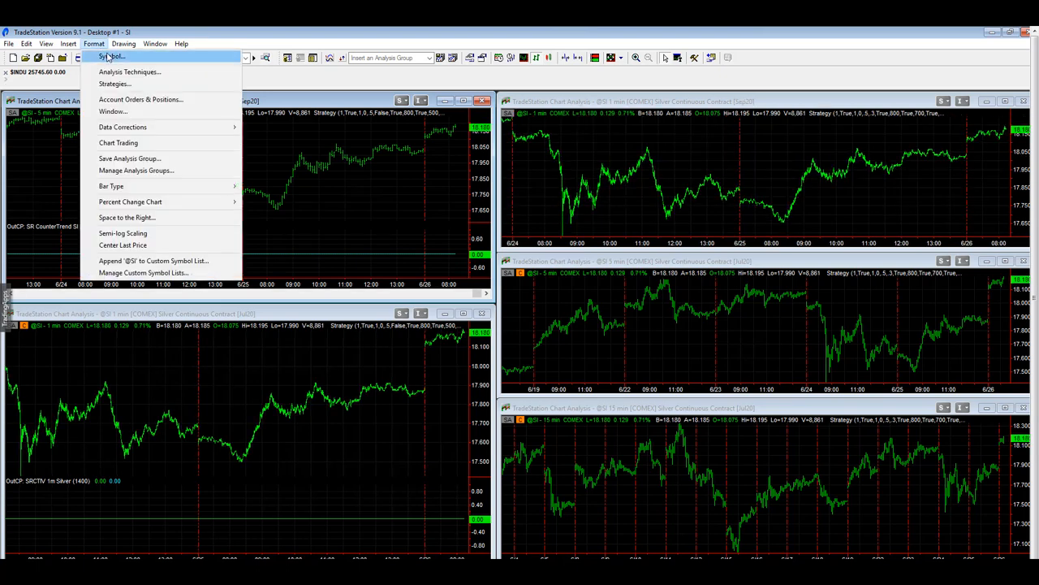
pyautogui.click(112, 56)
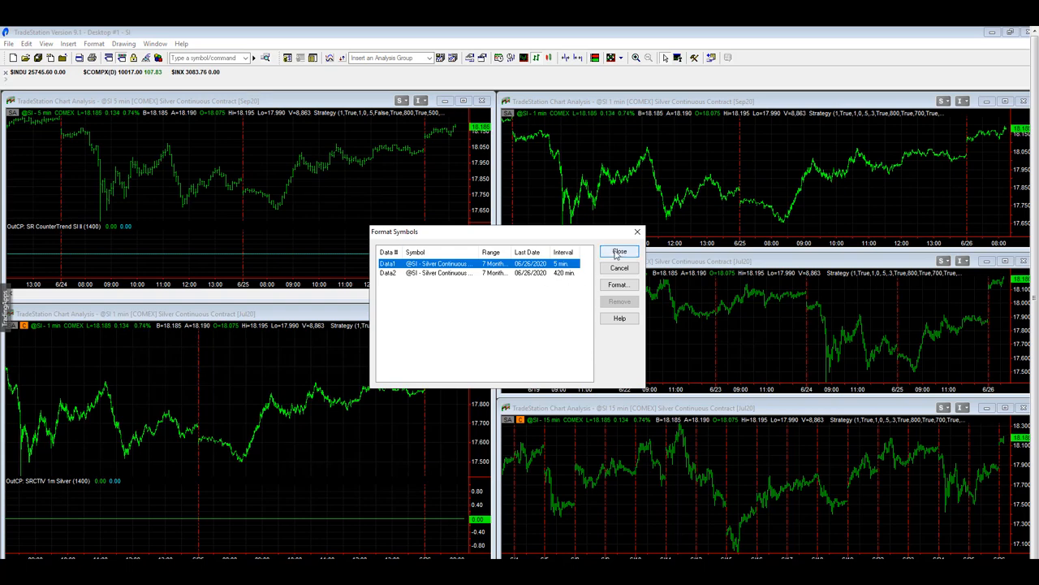
pyautogui.click(619, 252)
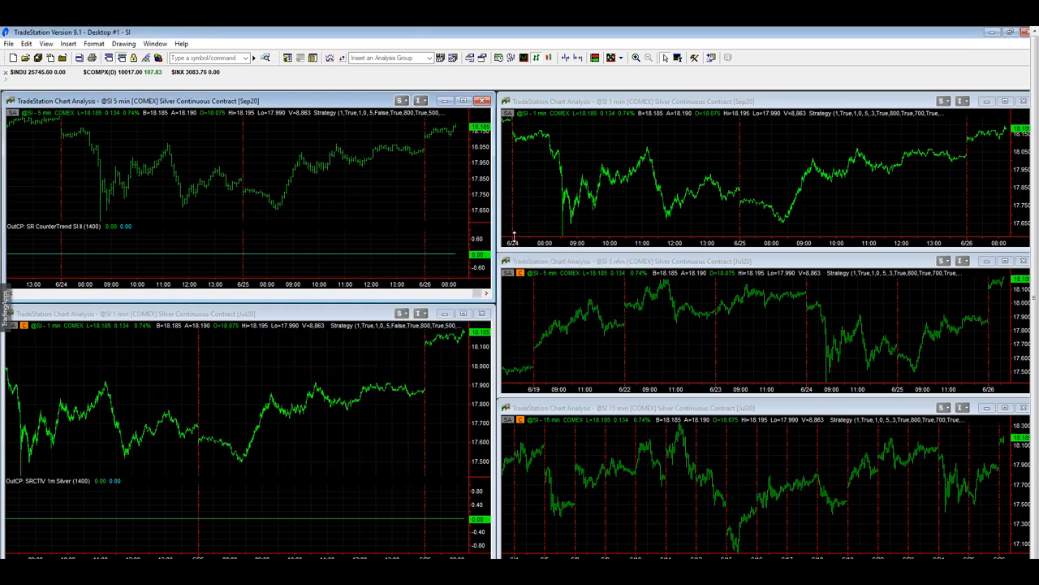
pyautogui.moveTo(45, 130)
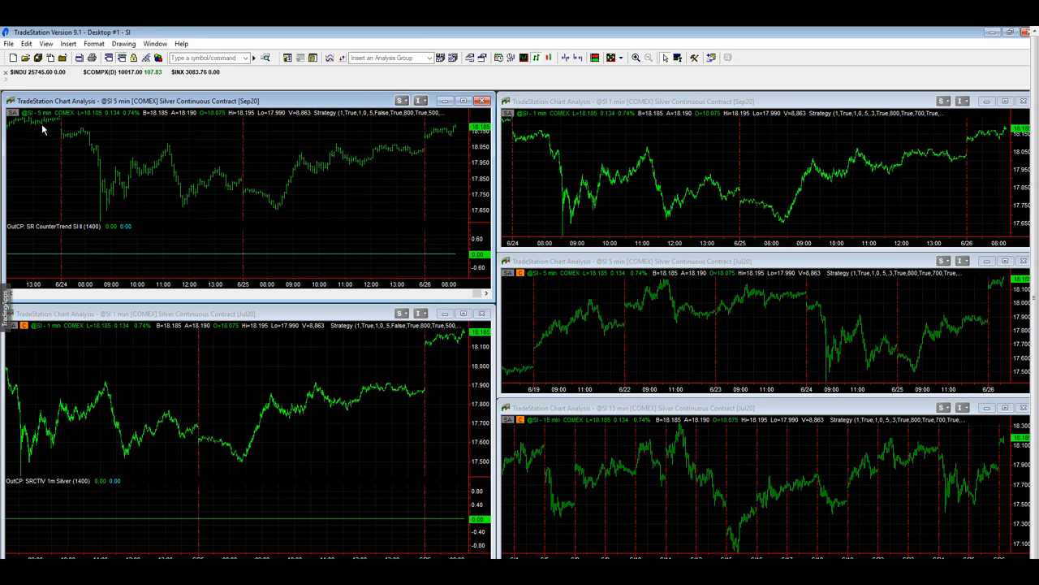
pyautogui.moveTo(104, 120)
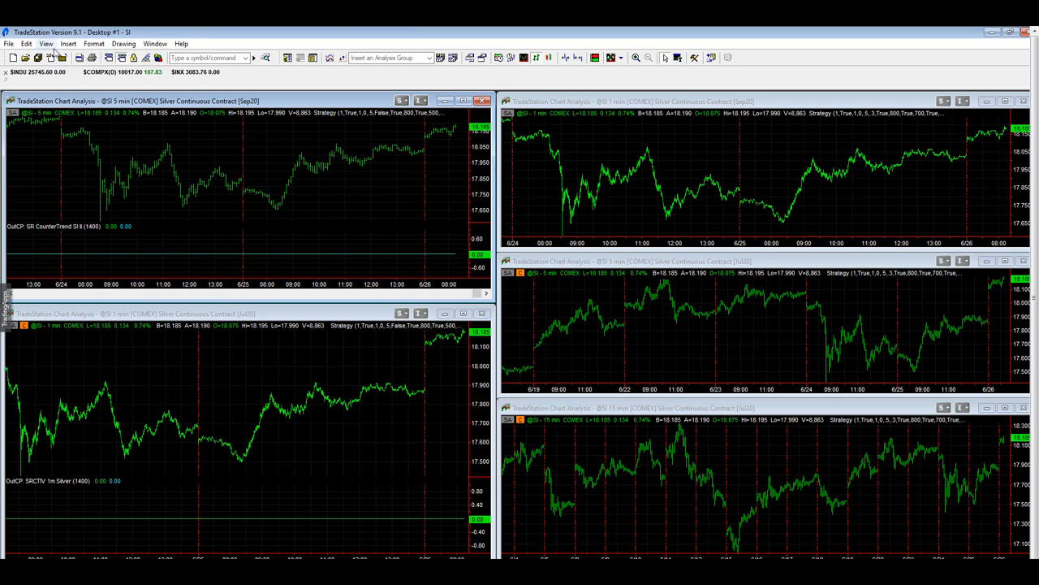
pyautogui.click(46, 43)
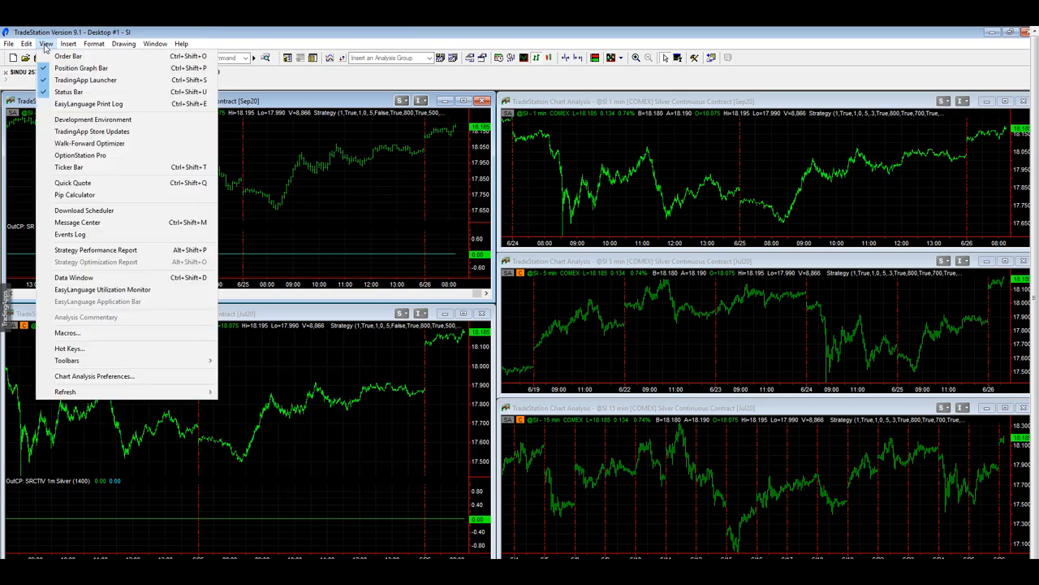
pyautogui.click(96, 250)
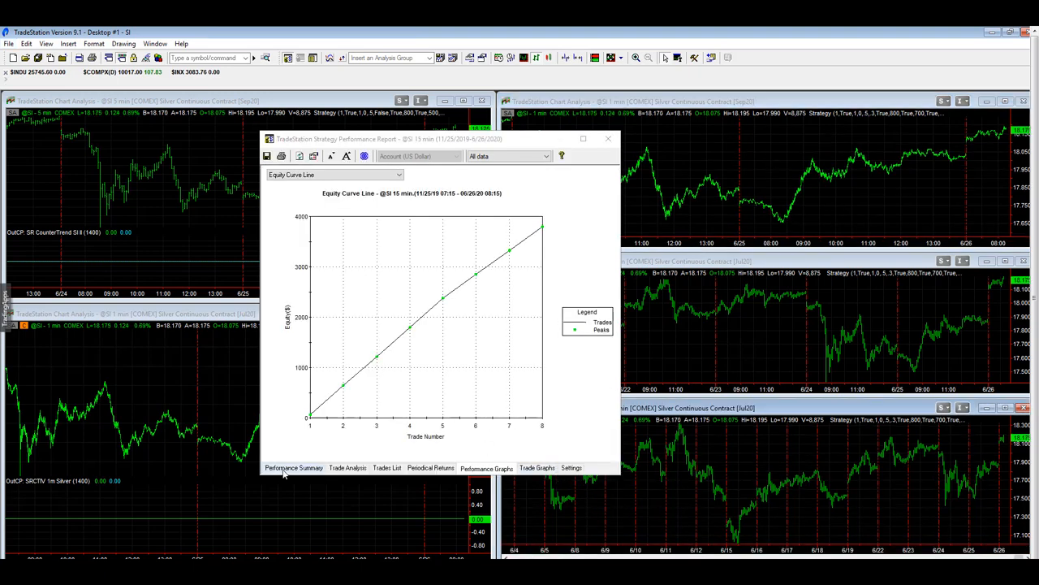
pyautogui.click(293, 466)
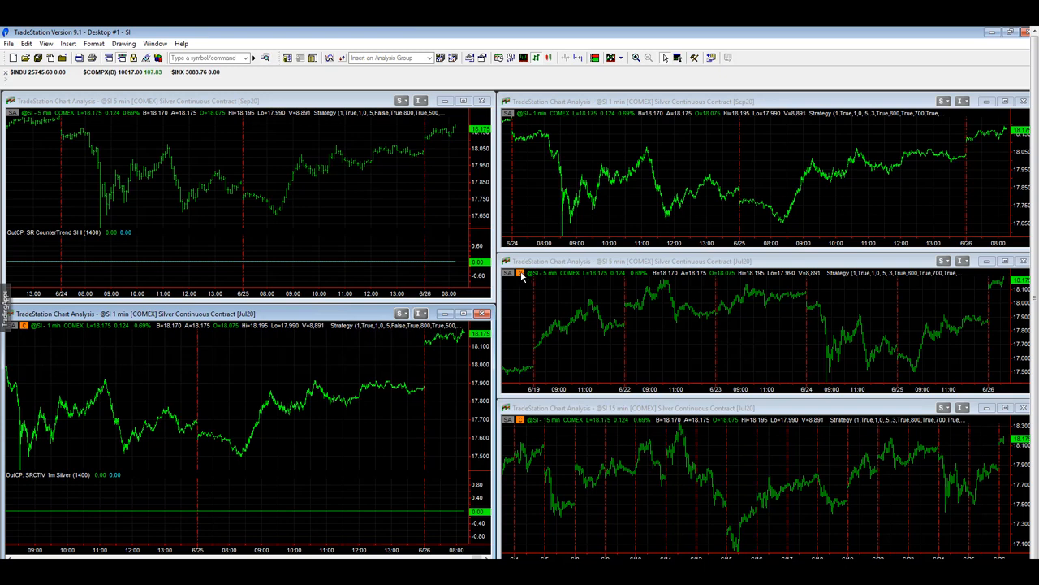
pyautogui.moveTo(366, 249)
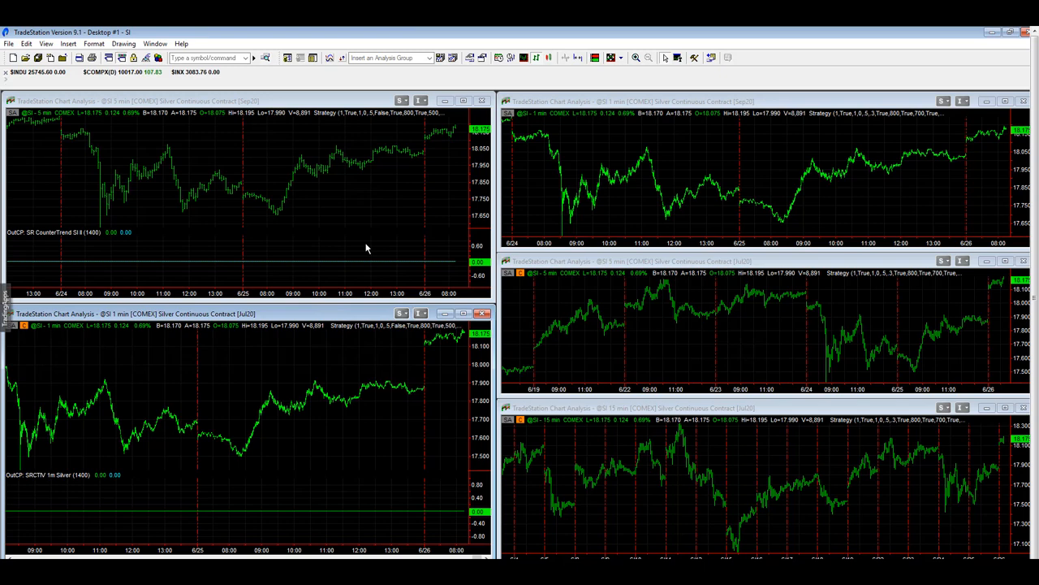
pyautogui.moveTo(353, 329)
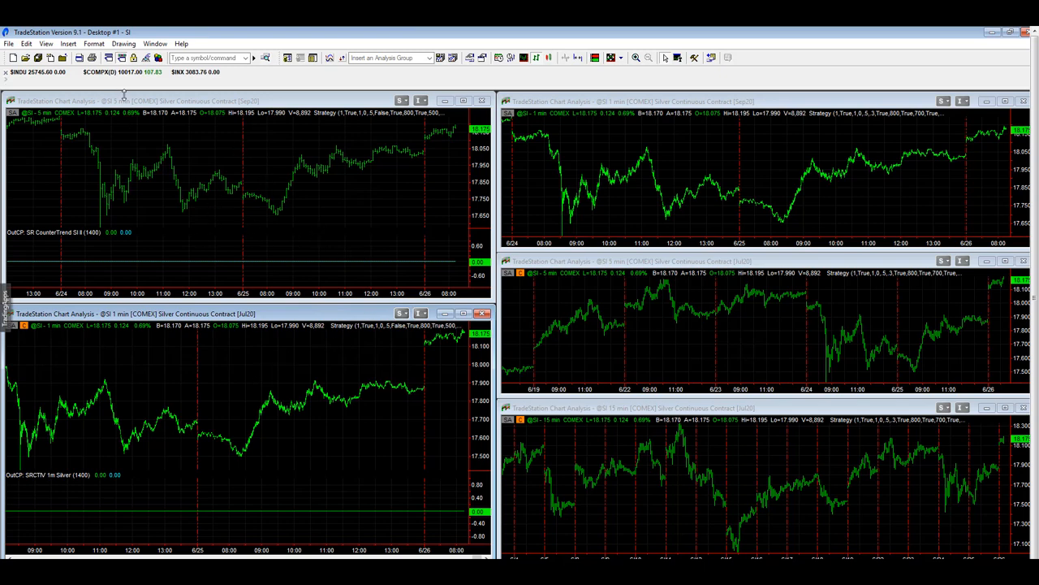
pyautogui.moveTo(136, 199)
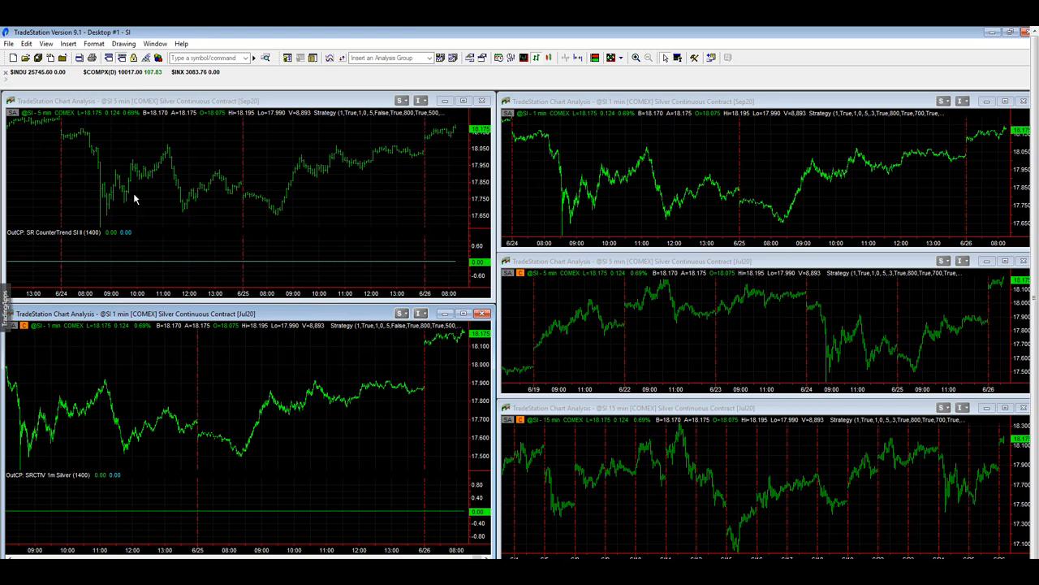
pyautogui.moveTo(528, 162)
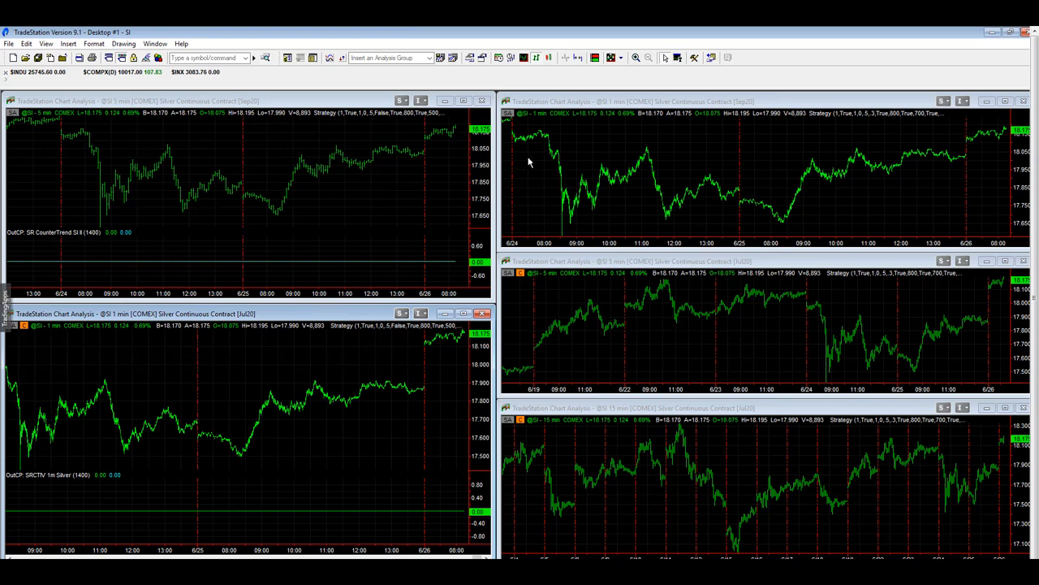
pyautogui.moveTo(536, 282)
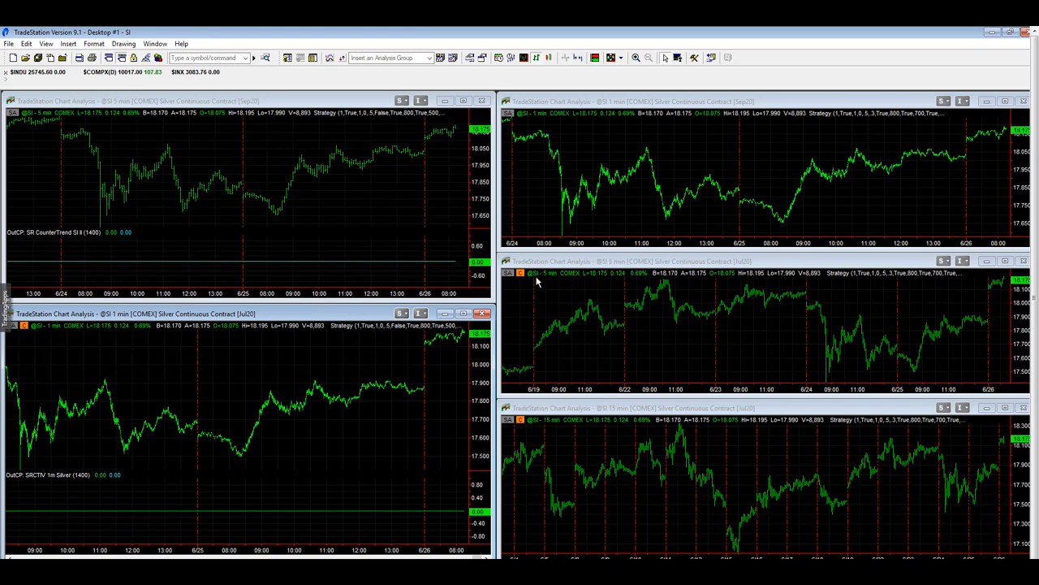
pyautogui.moveTo(726, 271)
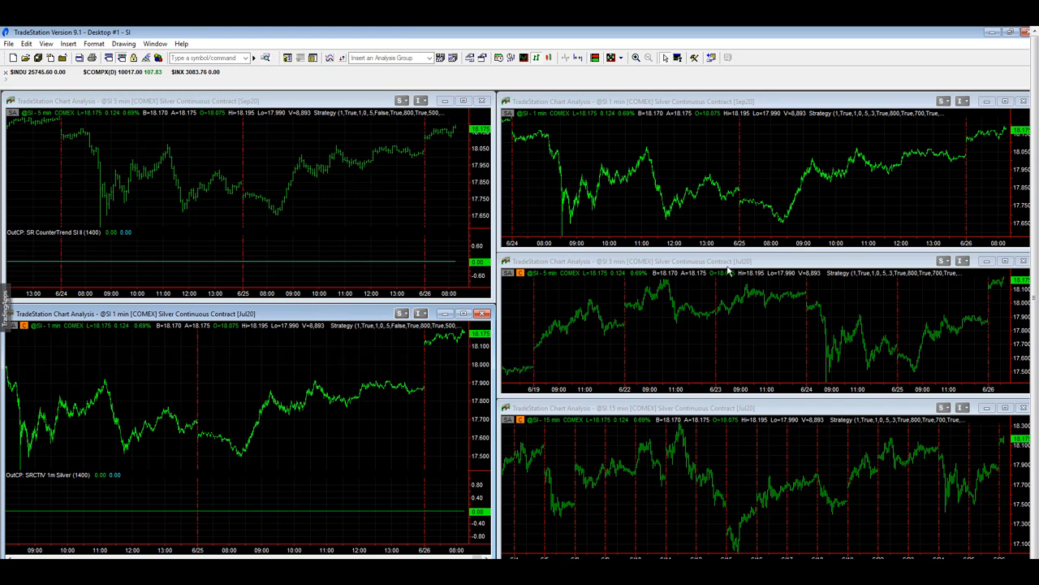